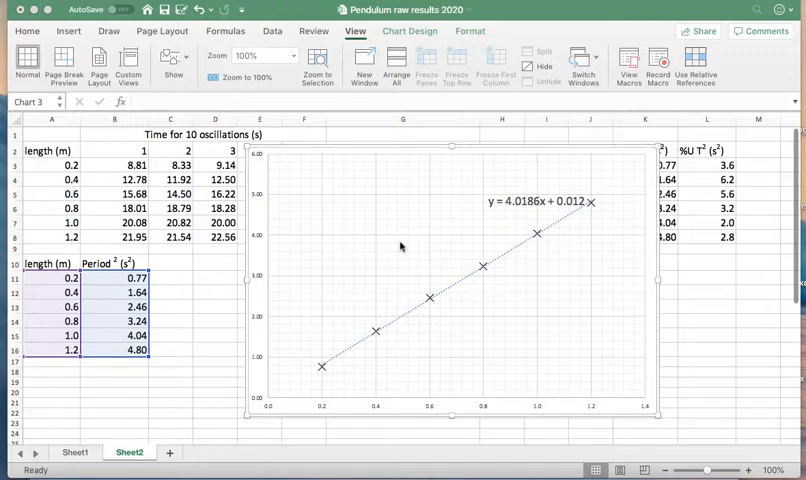
mouse_move(578, 214)
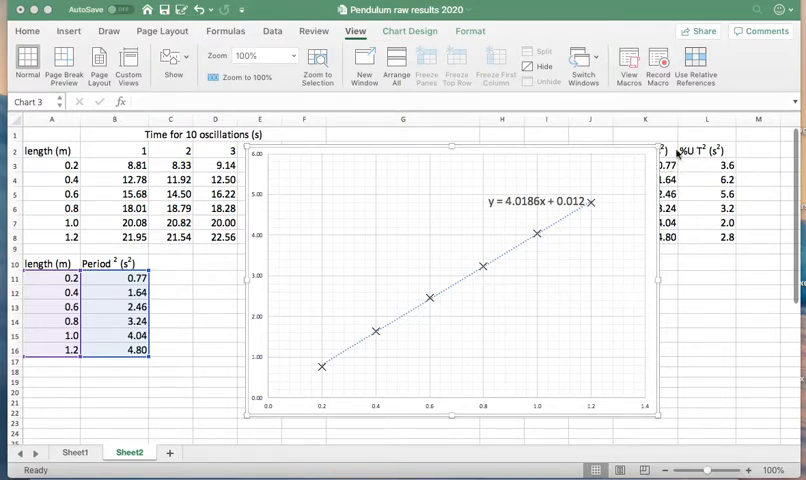
mouse_move(305, 214)
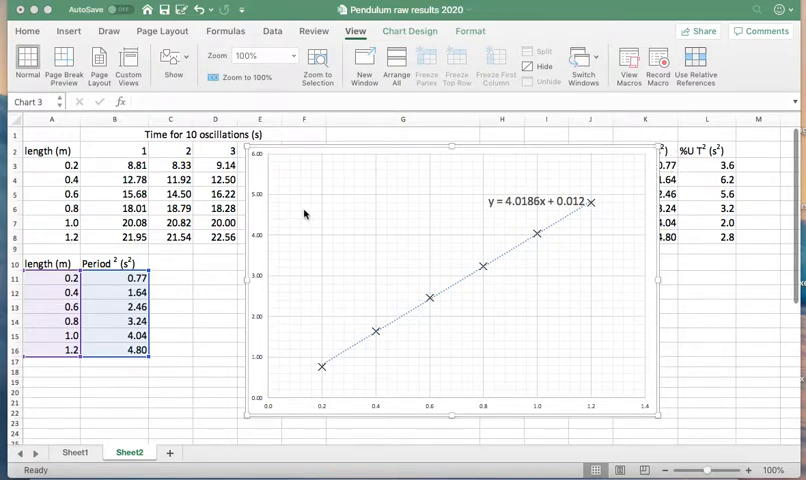
Add minor gridlines to the pendulum chart from Chart Elements.
click(408, 31)
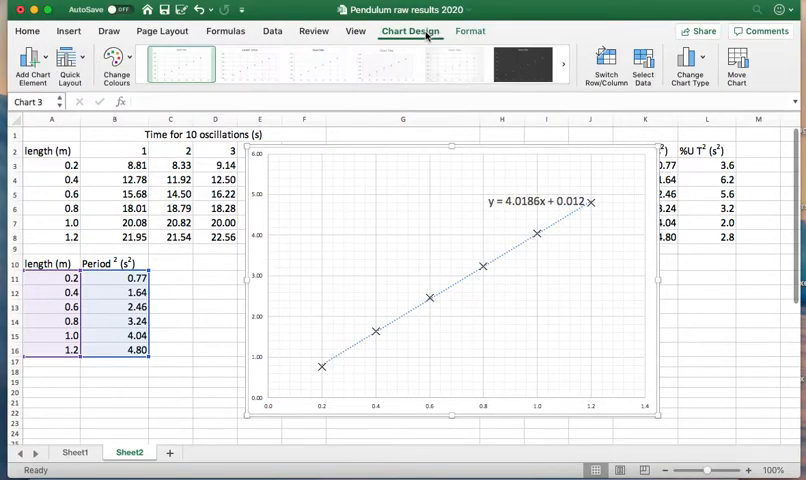
click(30, 60)
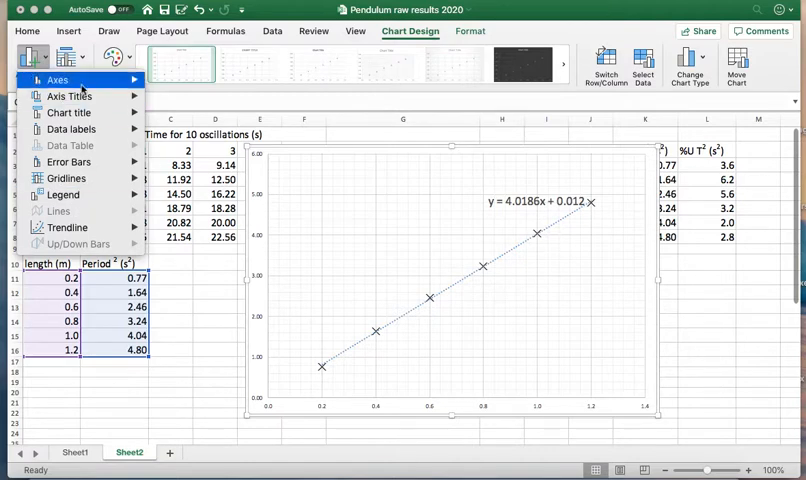
click(67, 178)
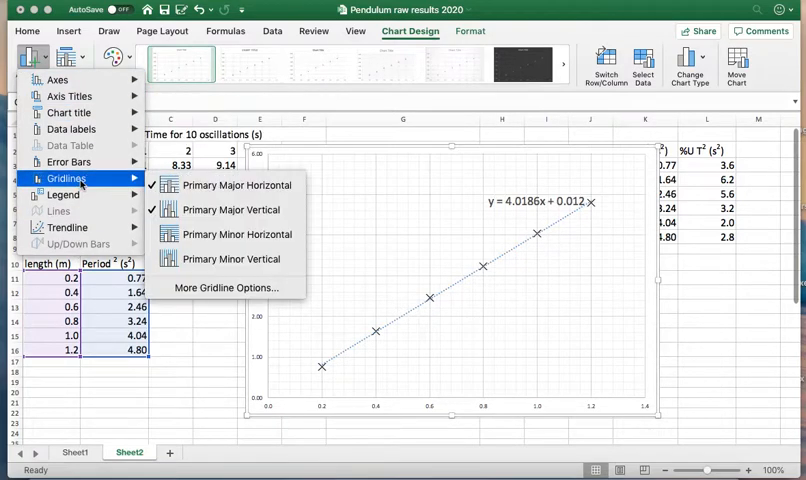
mouse_move(233, 234)
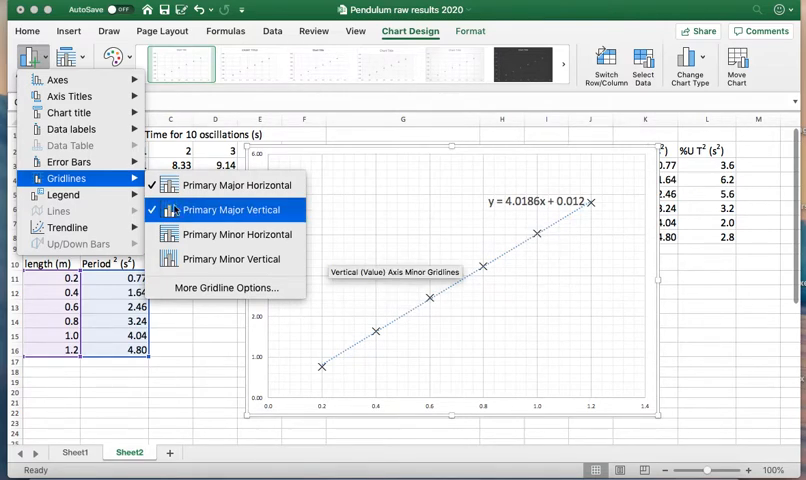
Add a placeholder chart title above the chart and placeholder axis titles.
click(57, 75)
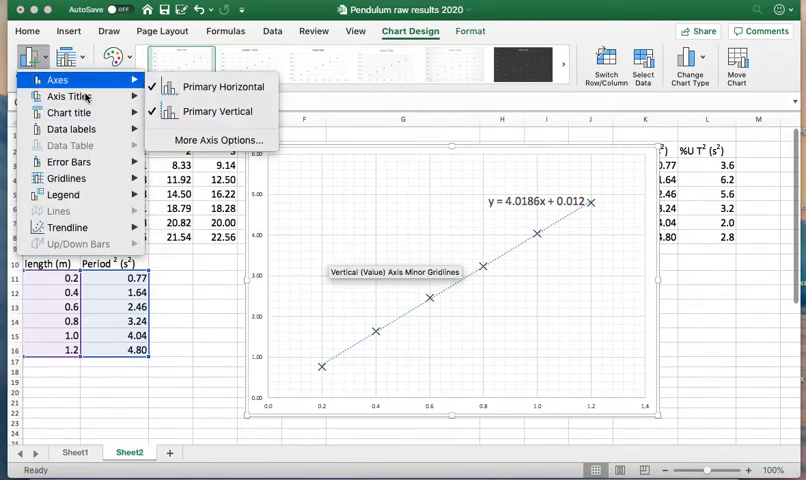
click(70, 112)
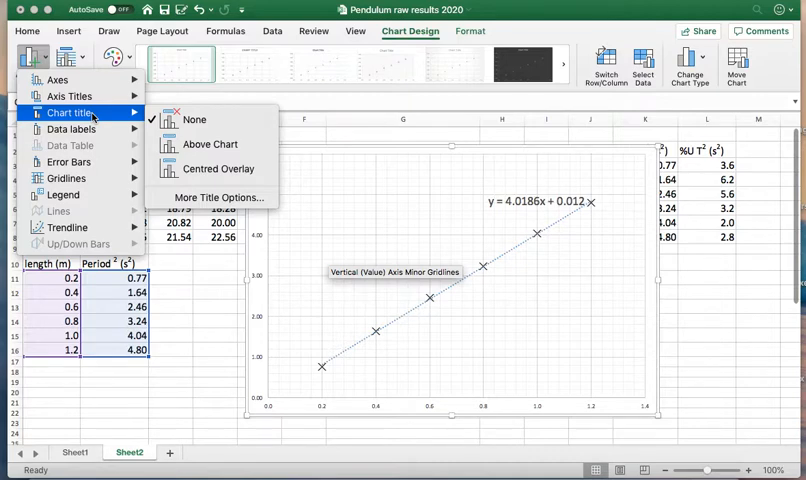
click(210, 144)
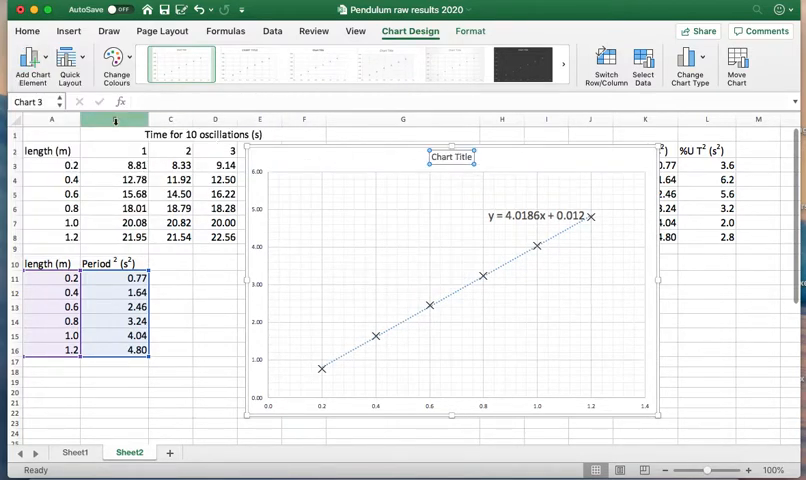
click(30, 63)
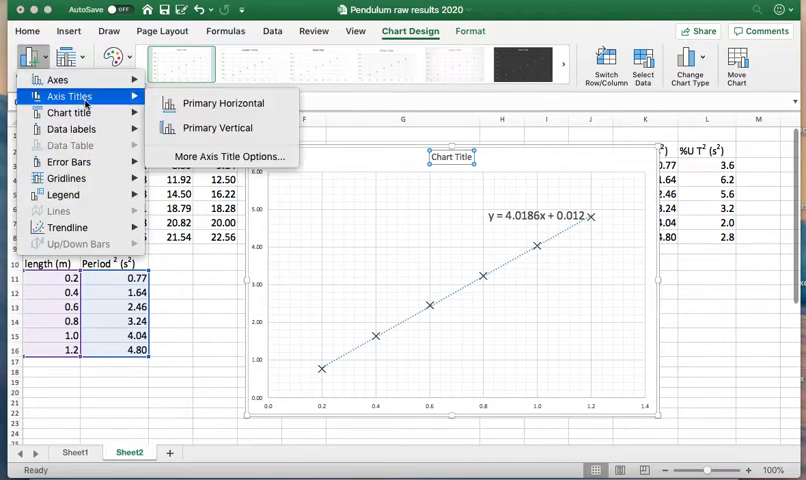
click(220, 103)
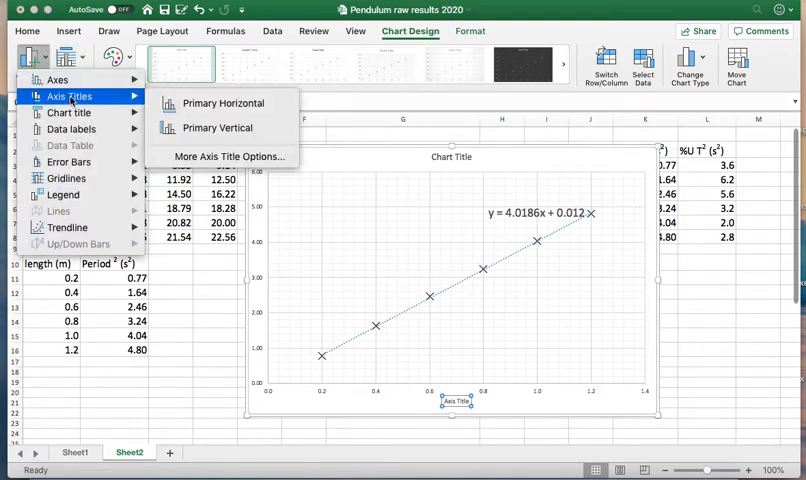
click(210, 127)
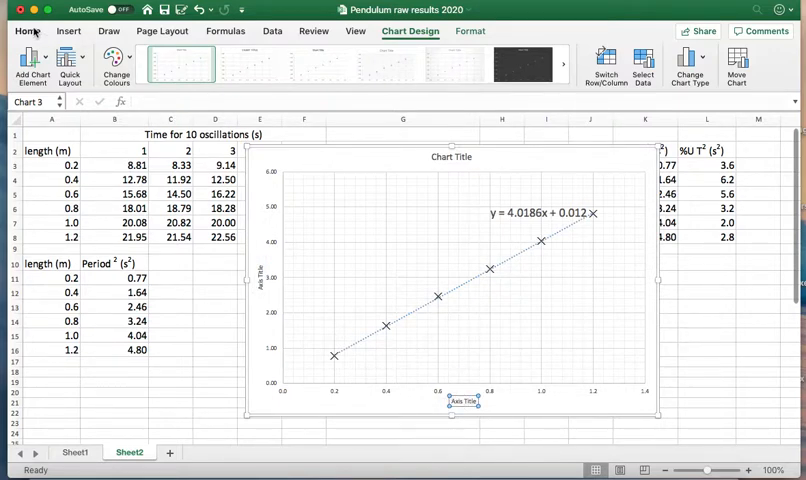
Set both axis titles to font size 20 and delete the placeholder chart title text.
click(26, 31)
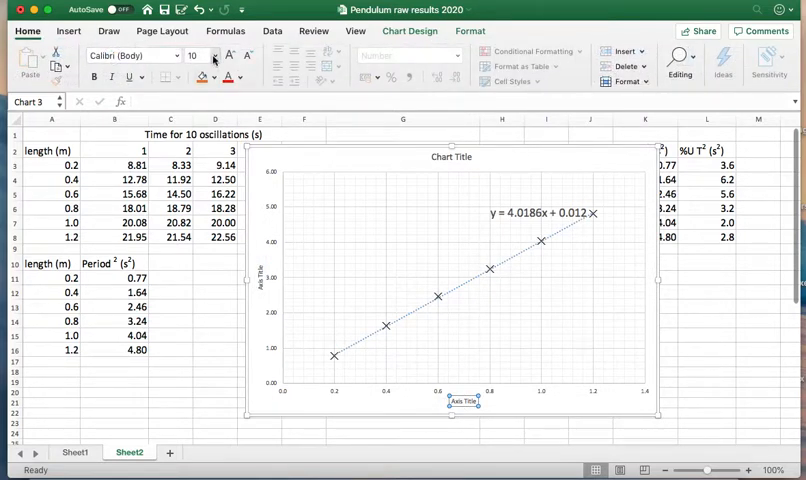
click(211, 55)
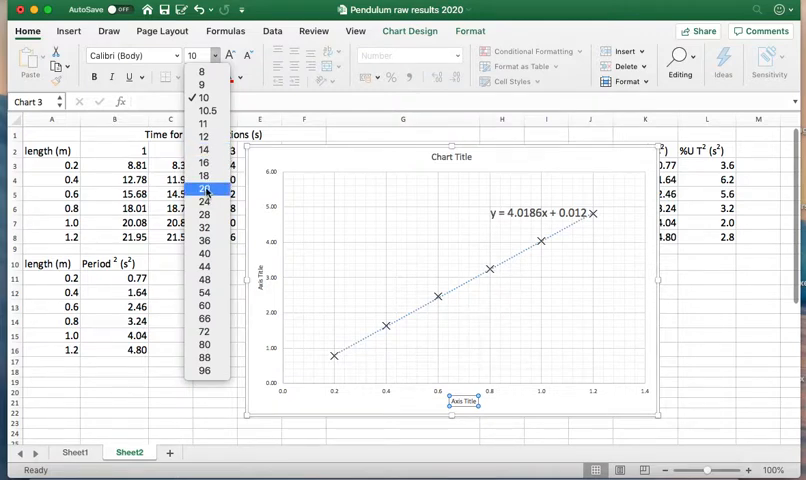
click(204, 190)
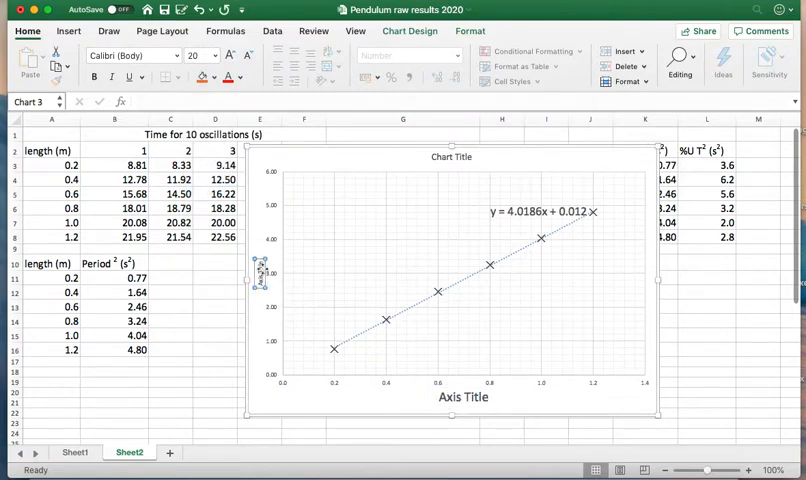
click(215, 55)
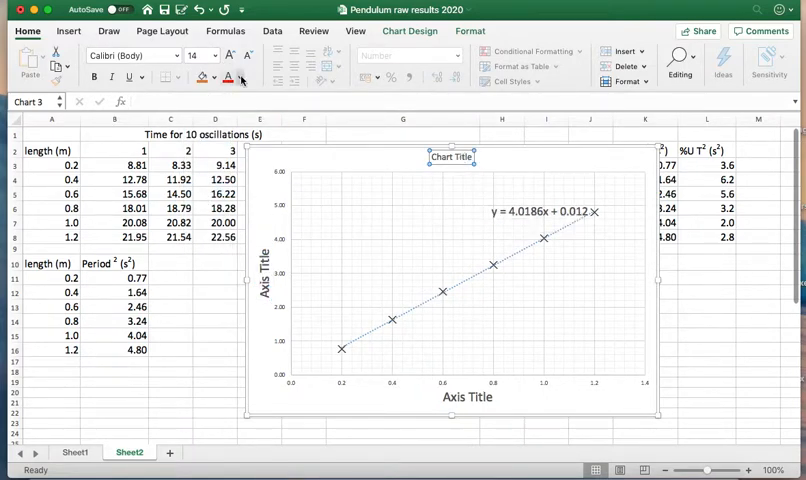
click(214, 55)
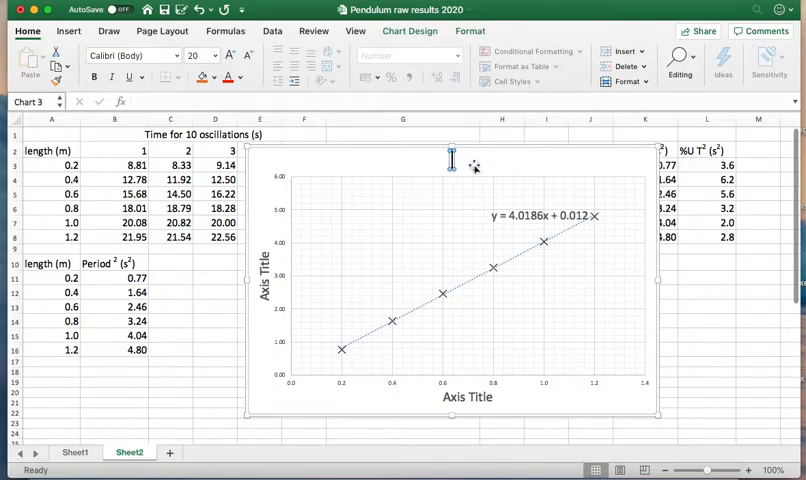
Enter measuring 'g' as chart title, length (m) and Period 2 as axis titles.
text(measuring 'g)
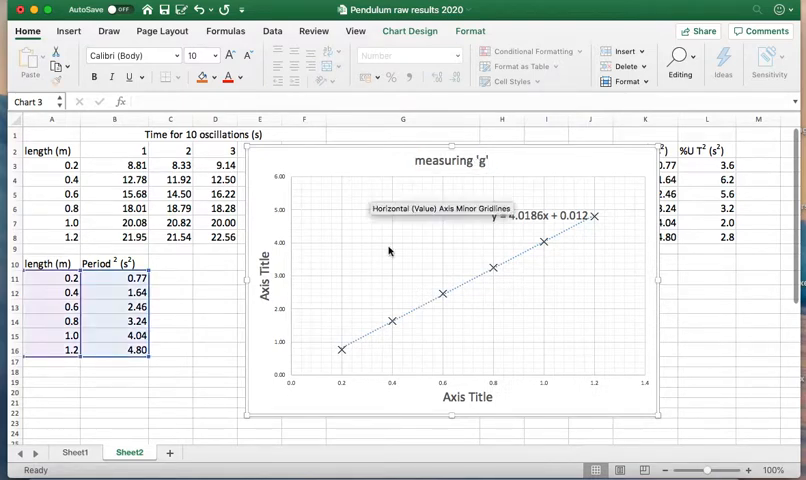
click(472, 397)
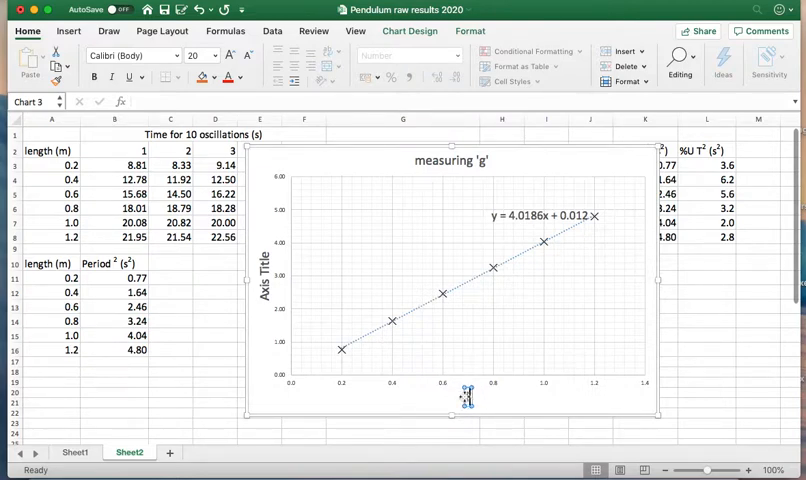
text(length (m)
click(265, 275)
text(Period)
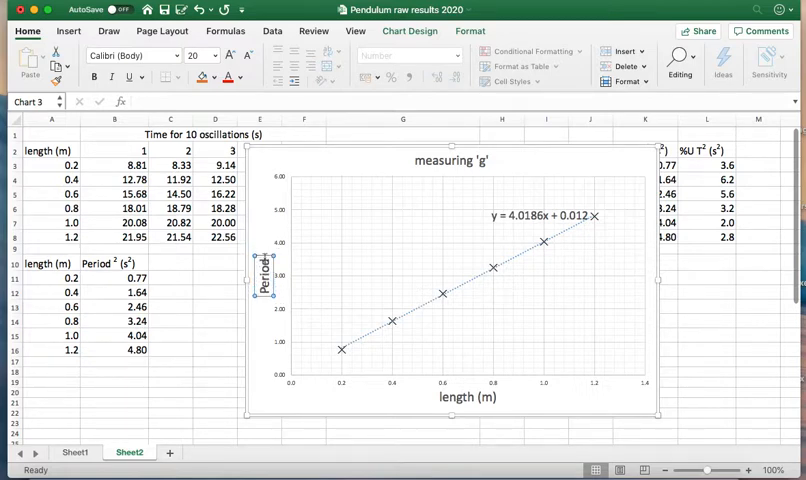
click(266, 280)
text( 2)
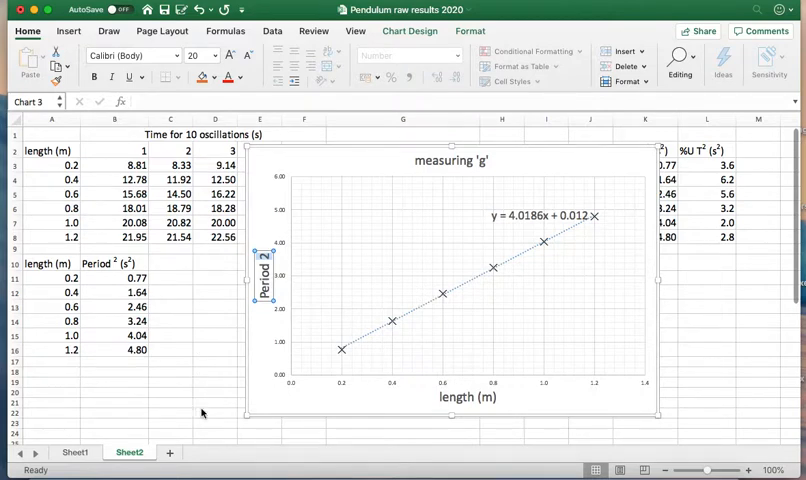
Tick Superscript in the Font dialog for the 2 in the Period title, twice.
right_click(210, 408)
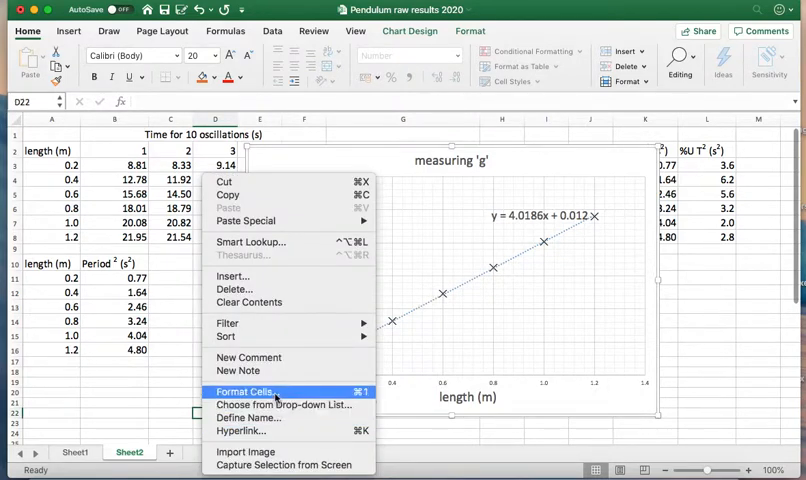
click(240, 391)
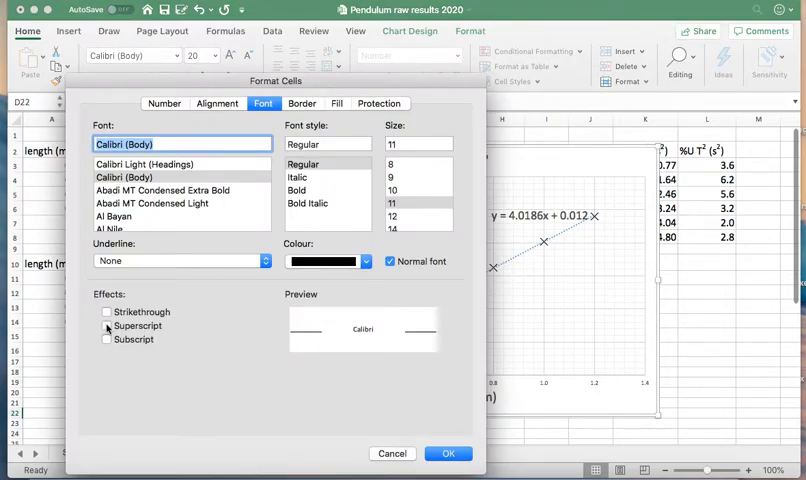
click(103, 326)
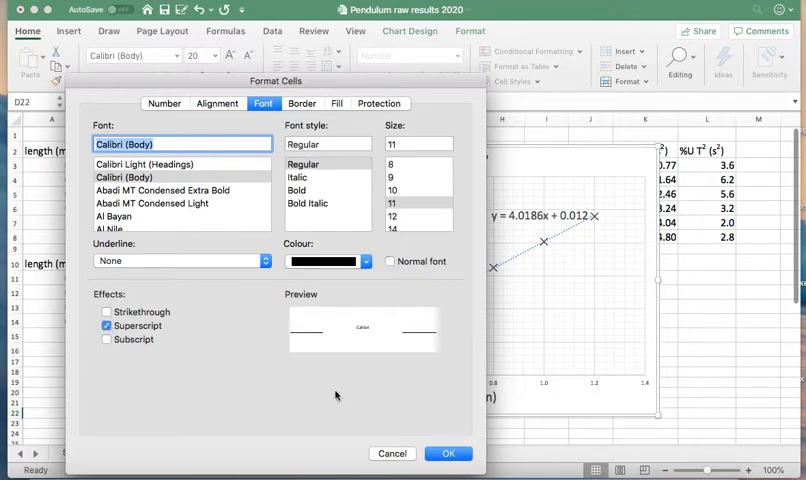
click(448, 453)
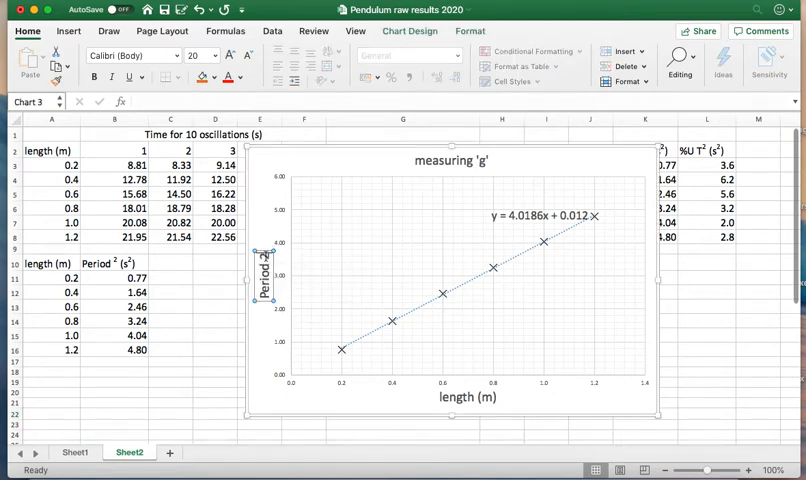
right_click(214, 362)
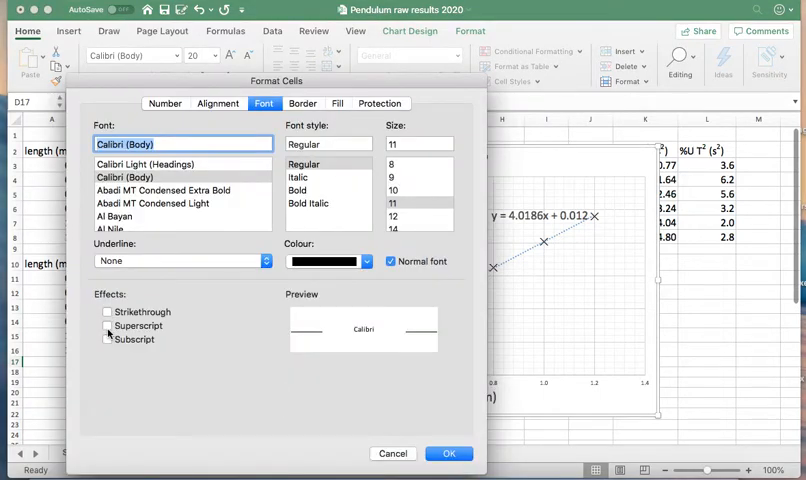
click(107, 326)
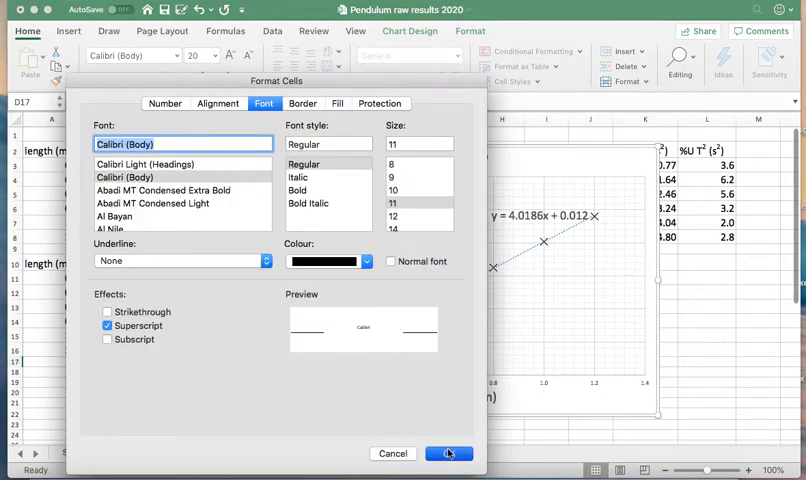
click(450, 453)
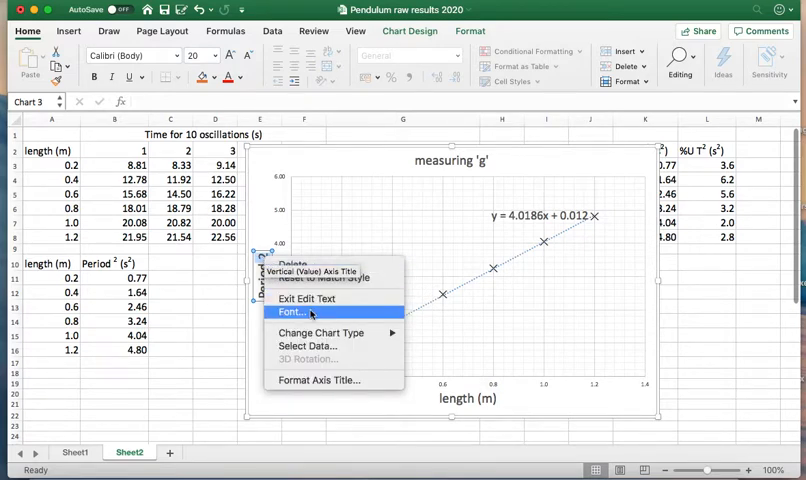
Superscript the unit's 2 in the vertical axis title, giving Period 2 (s²).
click(293, 312)
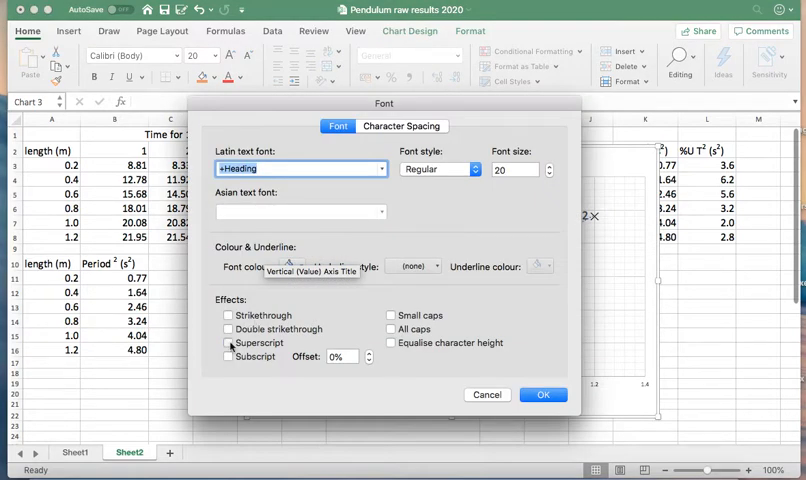
click(543, 394)
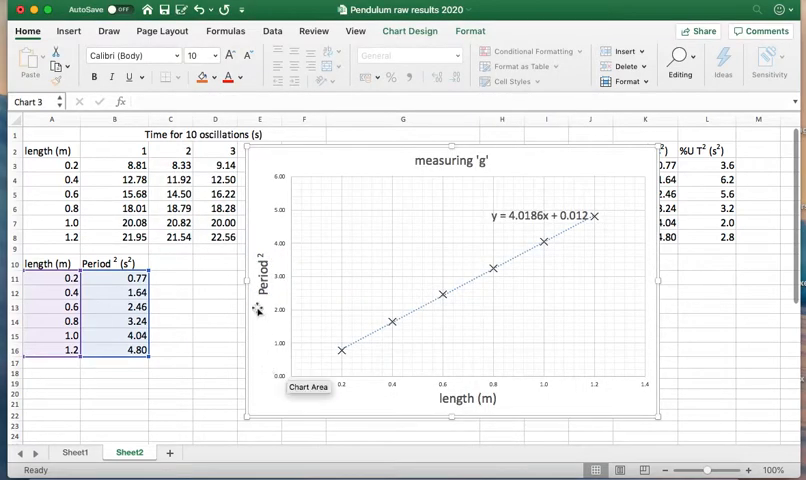
click(262, 270)
text( (s²))
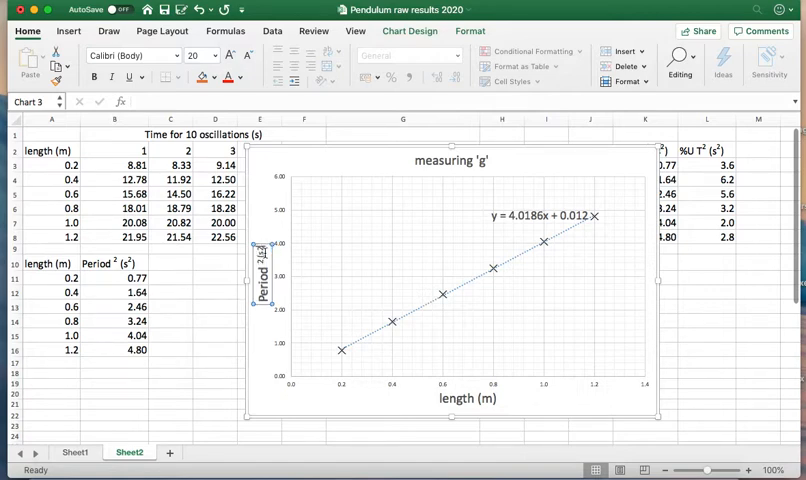
mouse_move(263, 278)
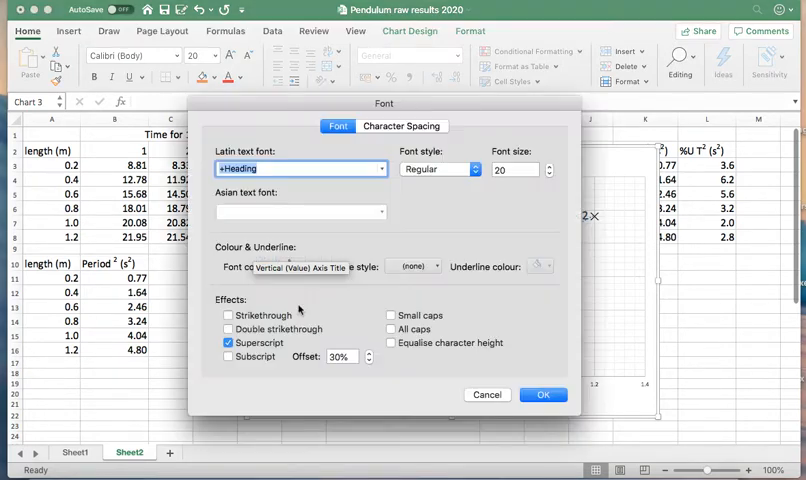
click(228, 342)
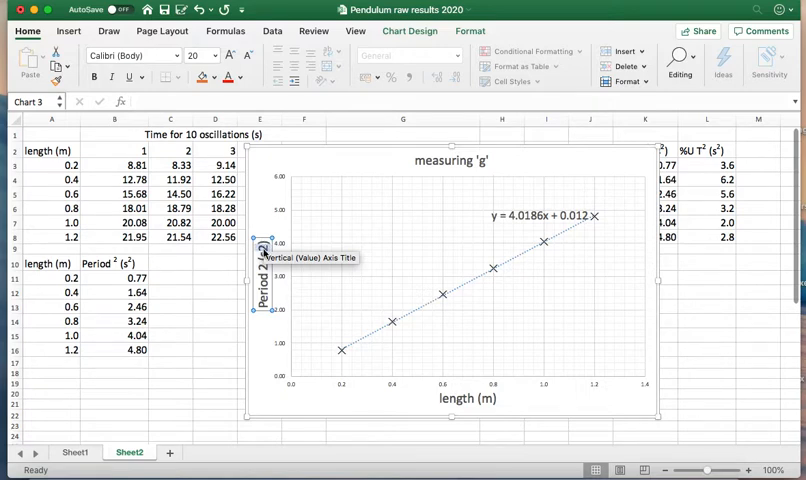
mouse_move(297, 307)
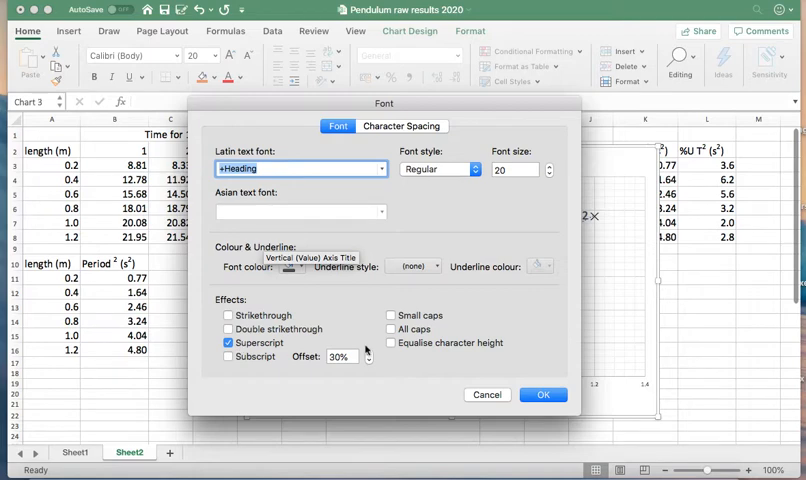
click(543, 394)
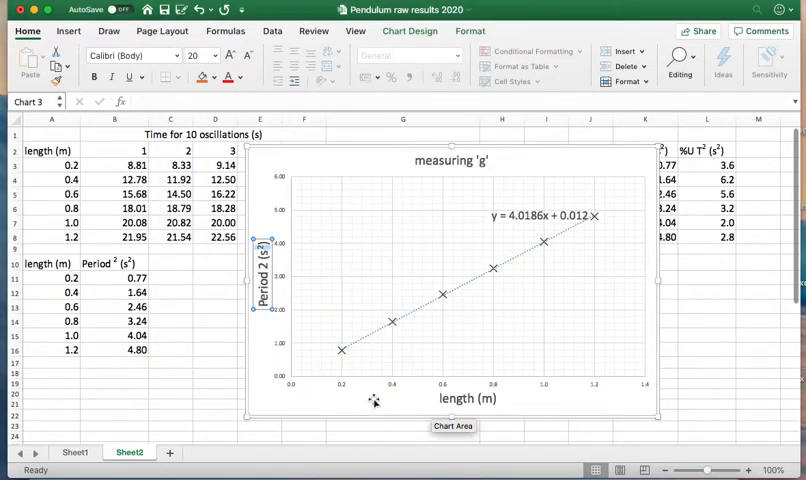
drag(51, 263, 135, 350)
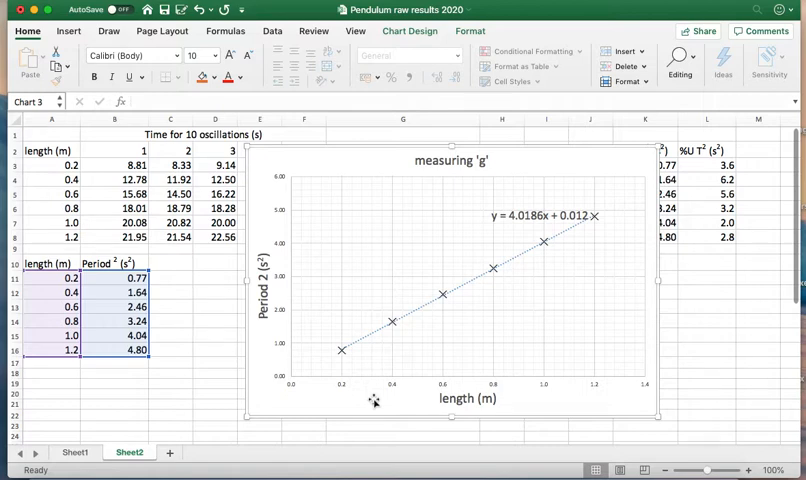
mouse_move(498, 392)
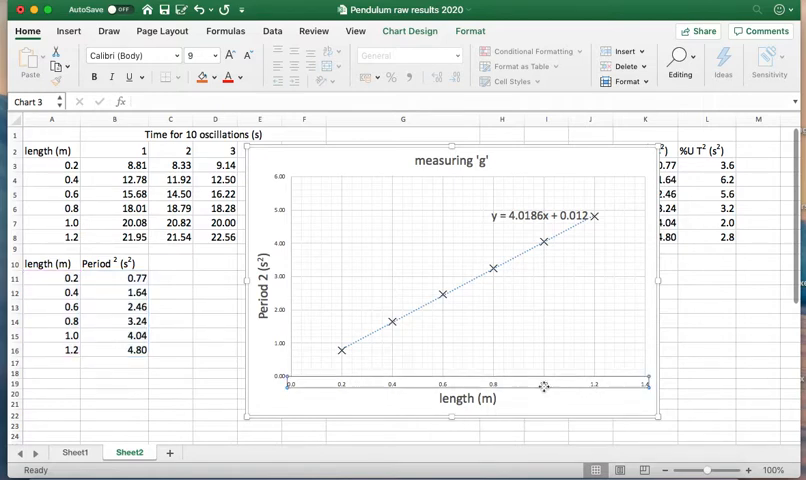
Increase the font size of the horizontal and vertical axis number labels.
click(213, 55)
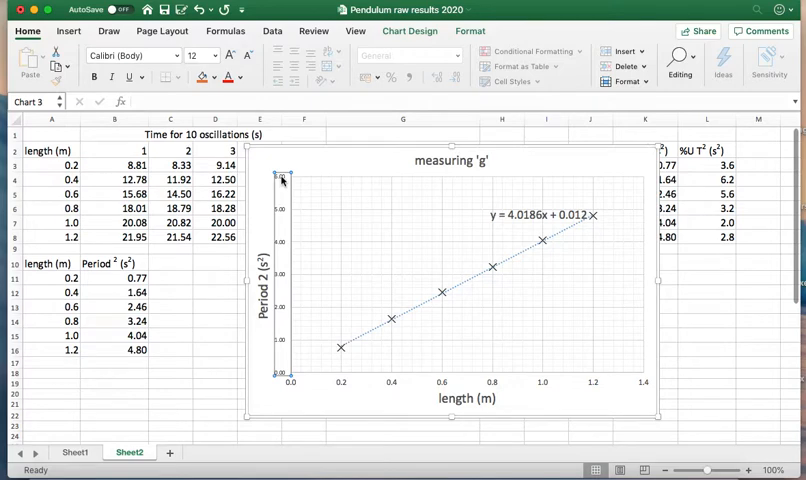
click(215, 57)
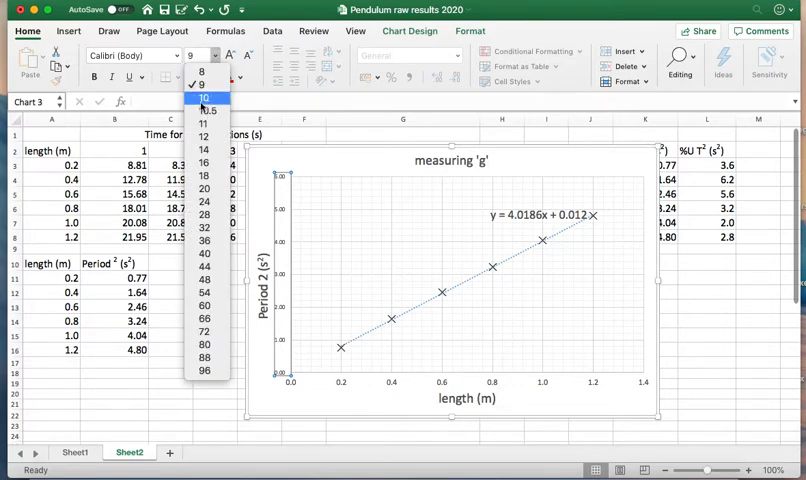
click(206, 98)
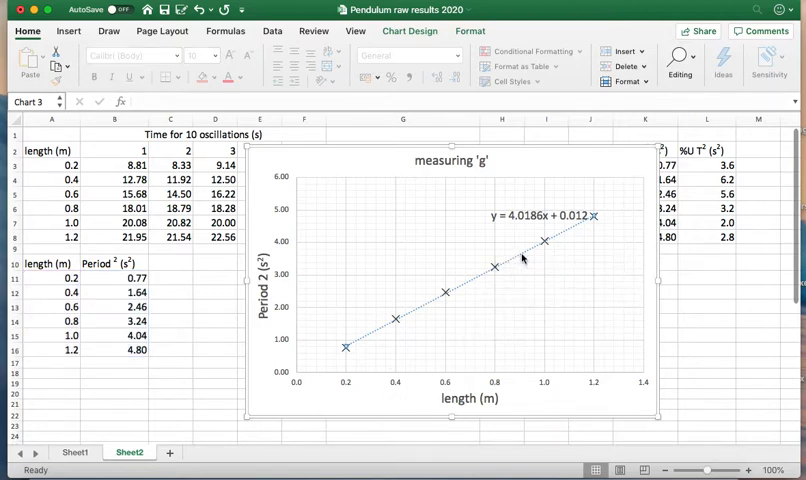
Format the trendline as a solid black line with 0.5 pt width.
right_click(521, 258)
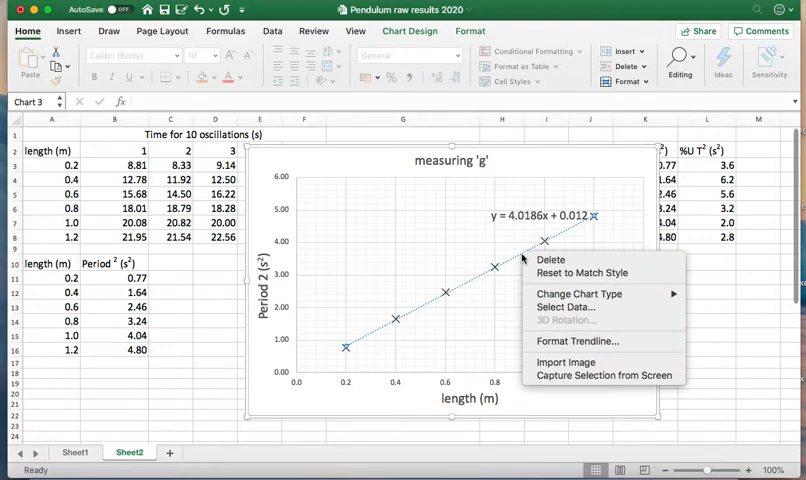
click(582, 346)
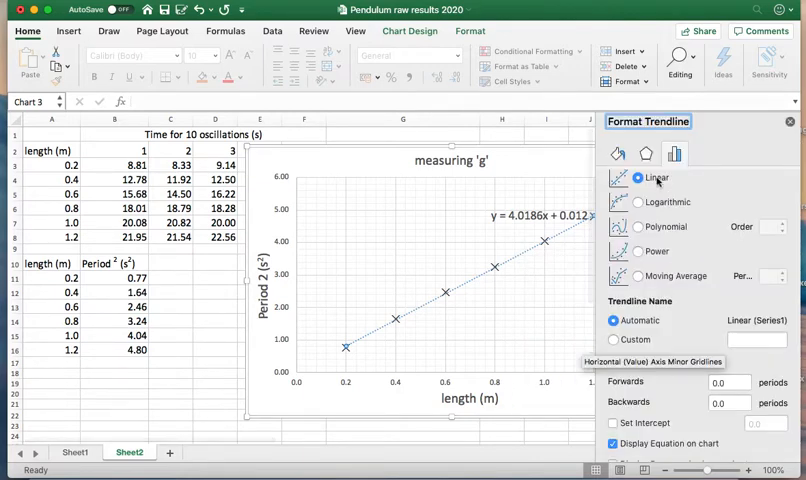
scroll(down, 3)
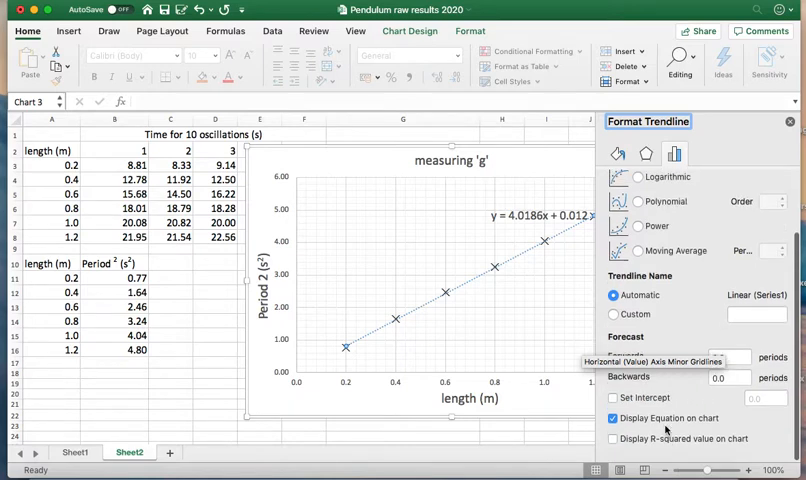
click(618, 153)
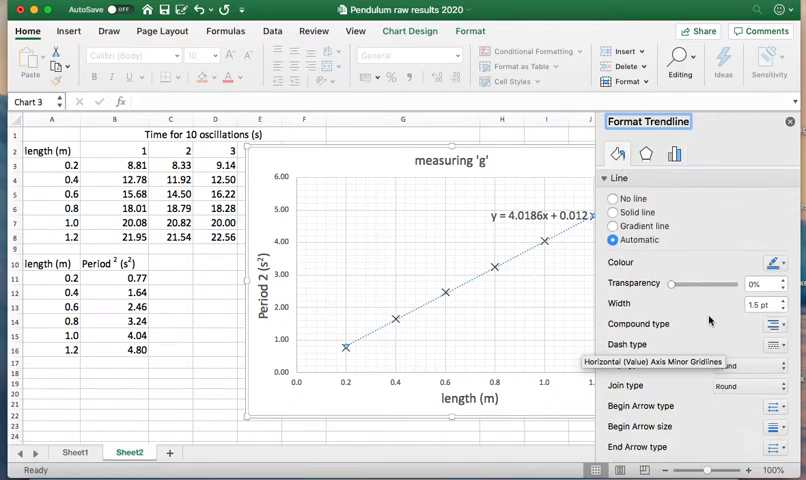
mouse_move(735, 281)
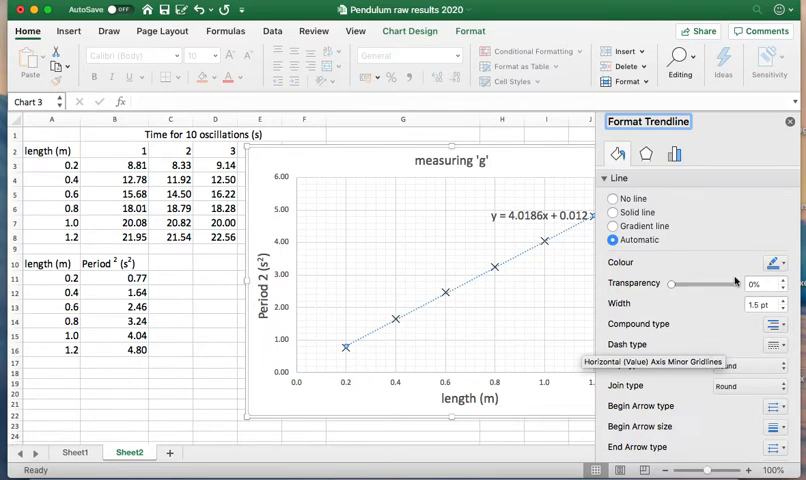
click(779, 262)
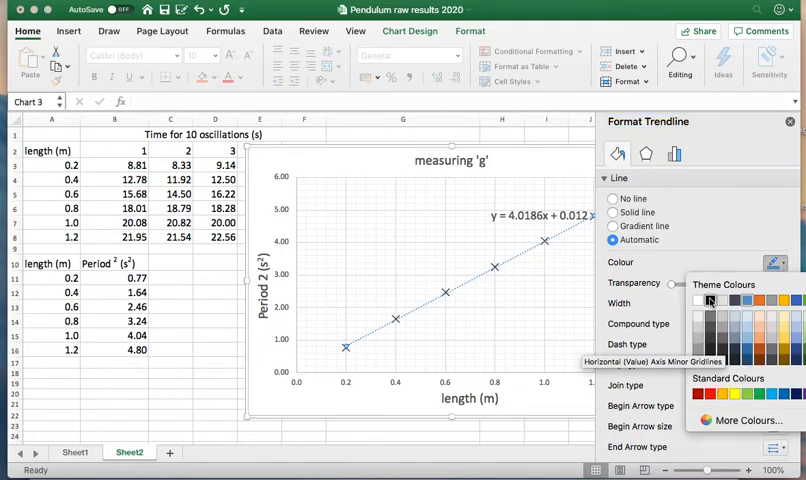
click(612, 212)
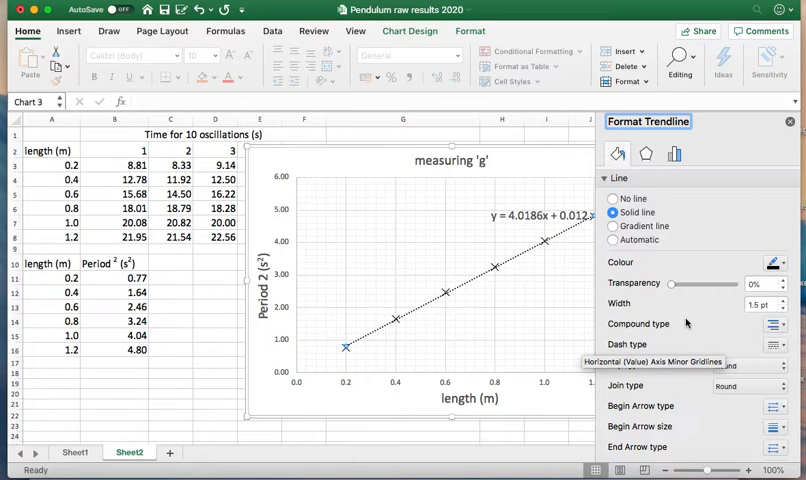
mouse_move(632, 358)
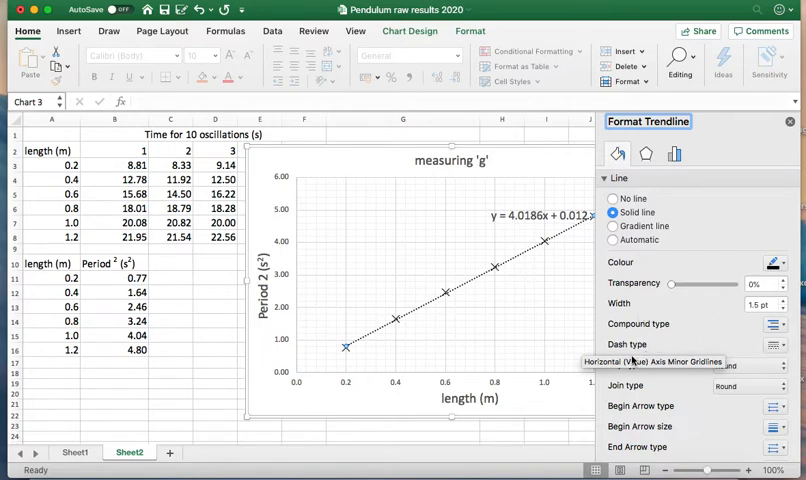
click(776, 344)
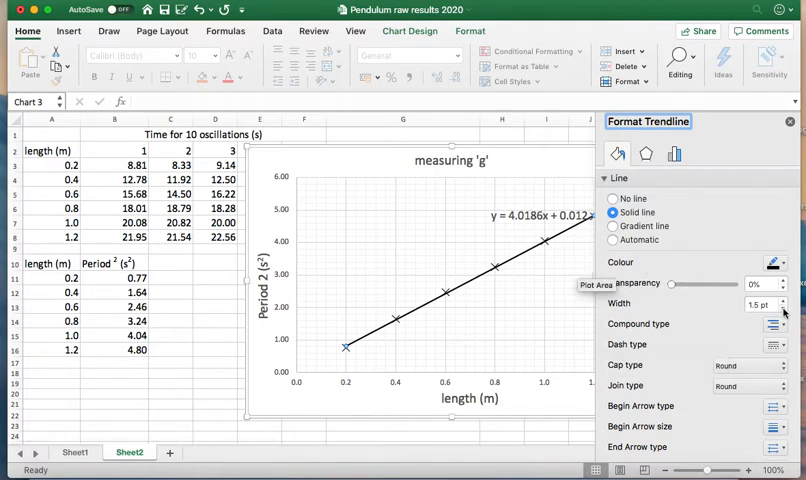
click(783, 310)
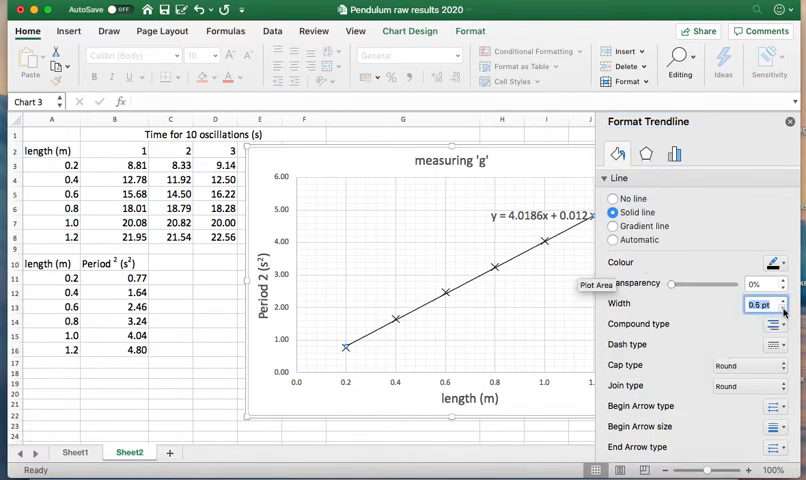